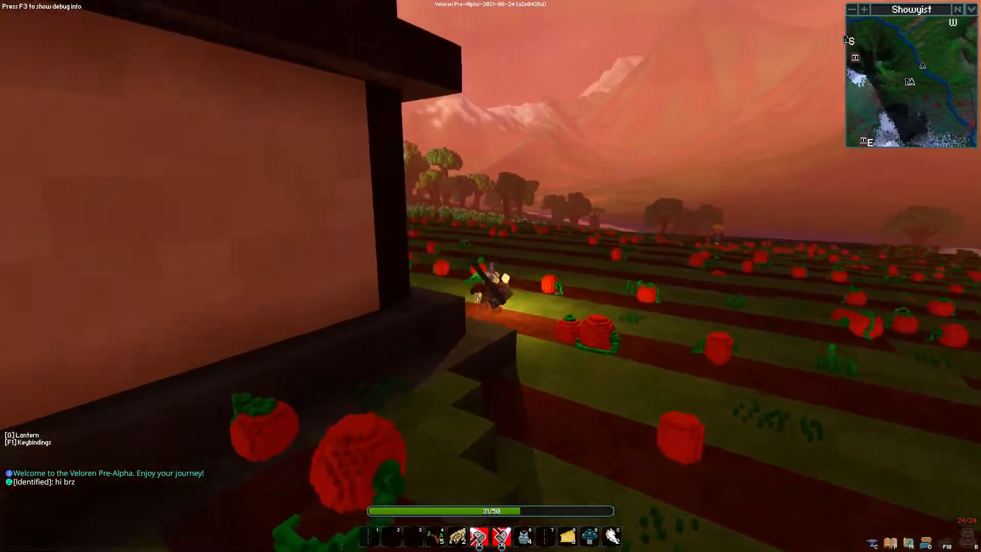
pyautogui.moveTo(491, 275)
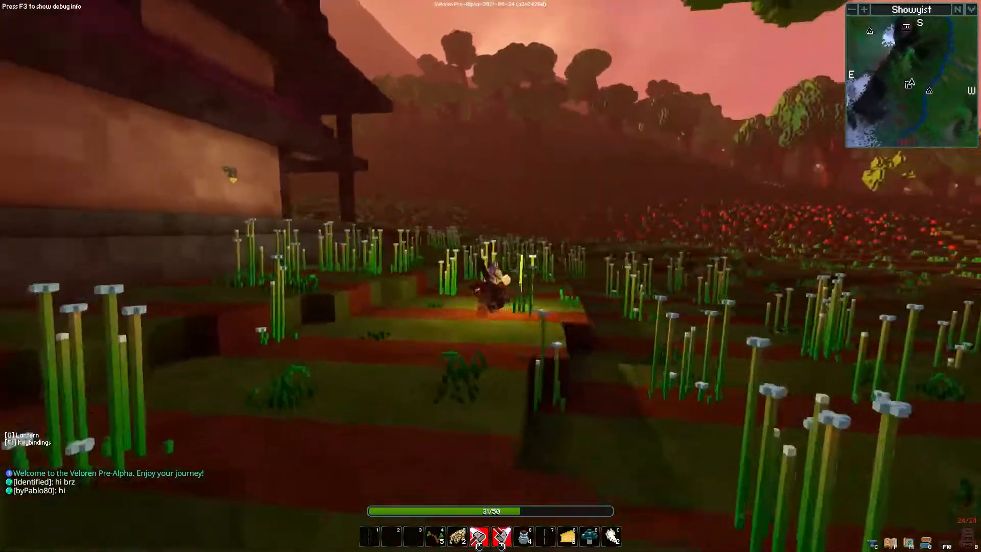
pyautogui.moveTo(491, 276)
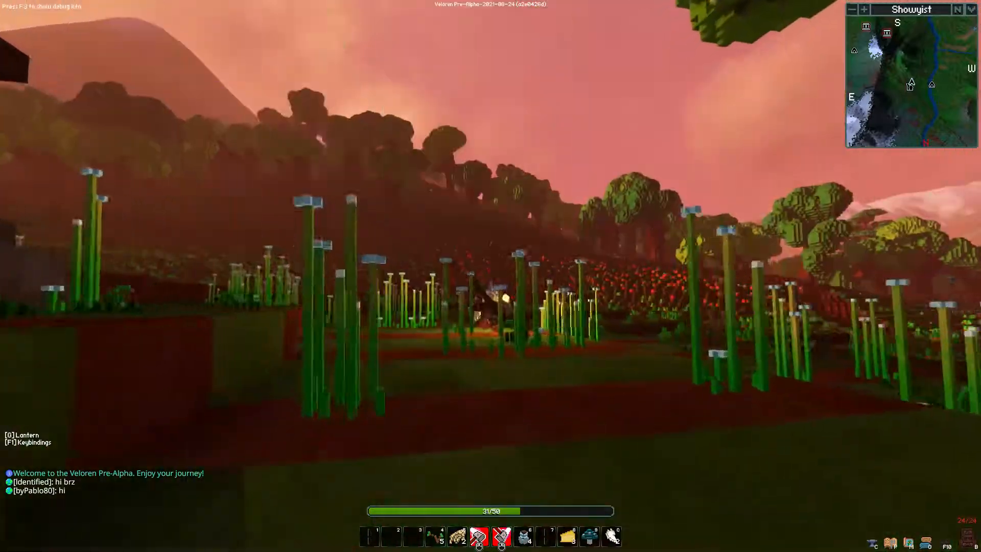
pyautogui.moveTo(490, 275)
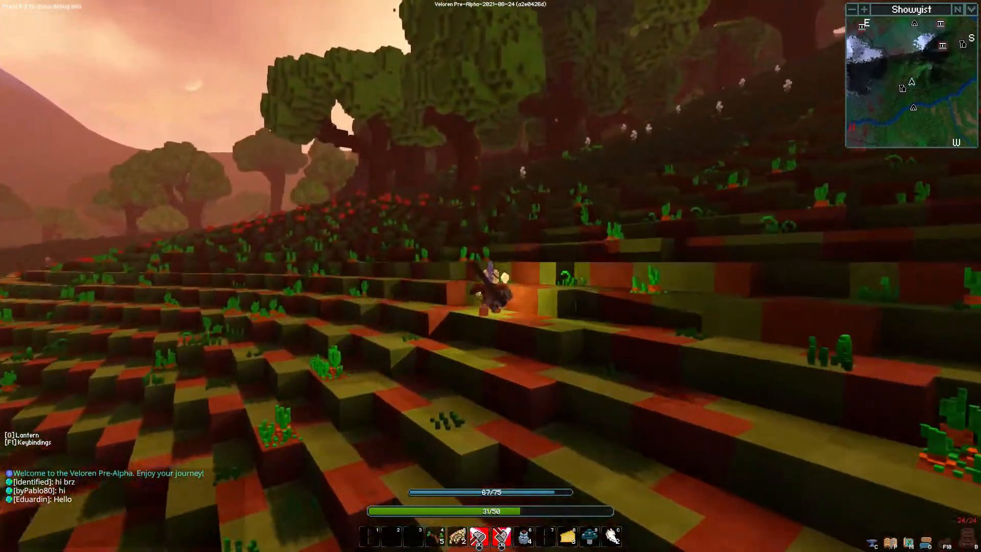
pyautogui.moveTo(491, 276)
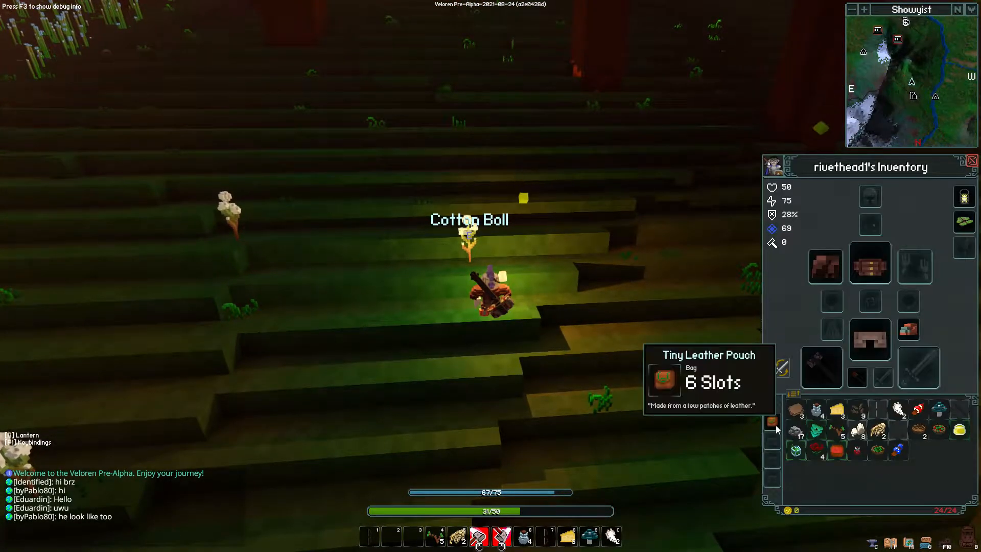
pyautogui.moveTo(898, 448)
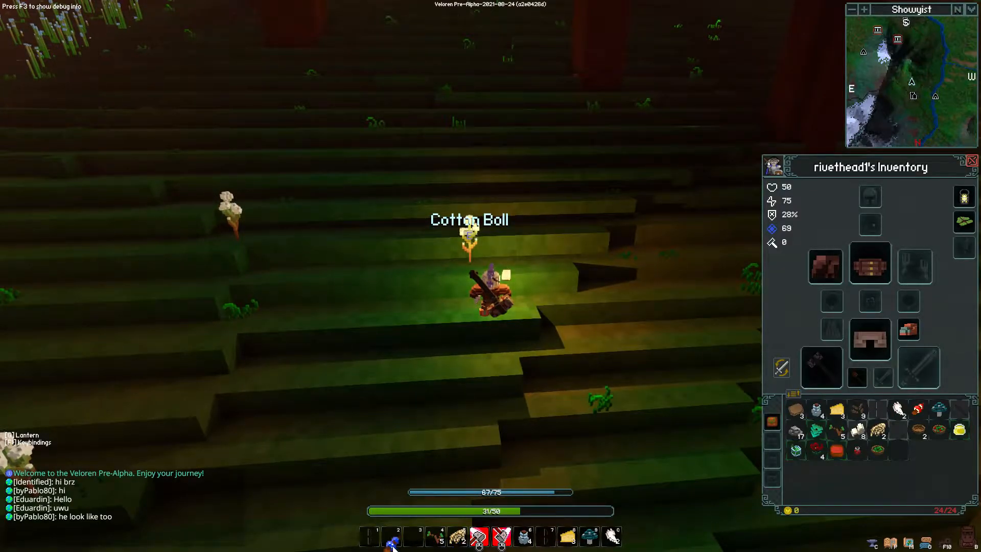
pyautogui.moveTo(897, 433)
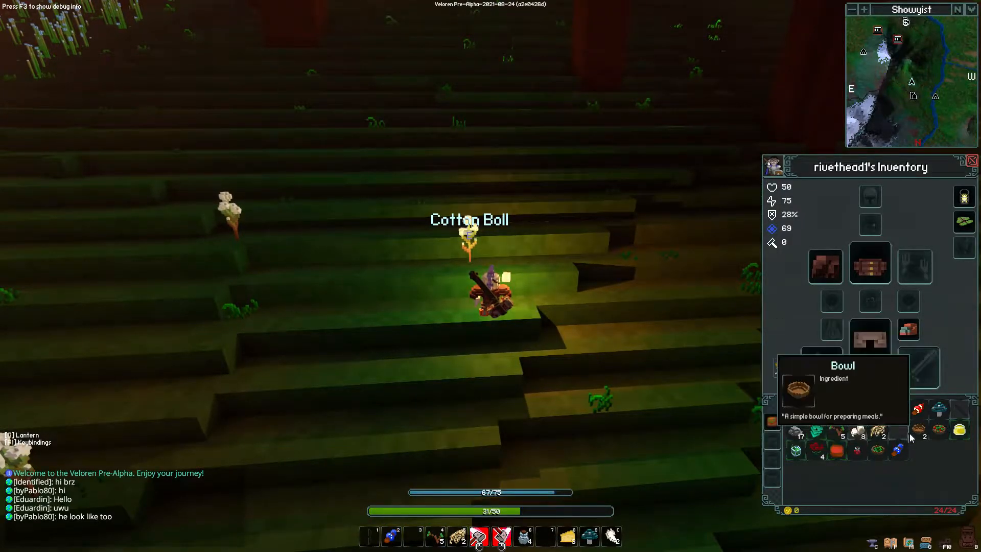
pyautogui.moveTo(956, 432)
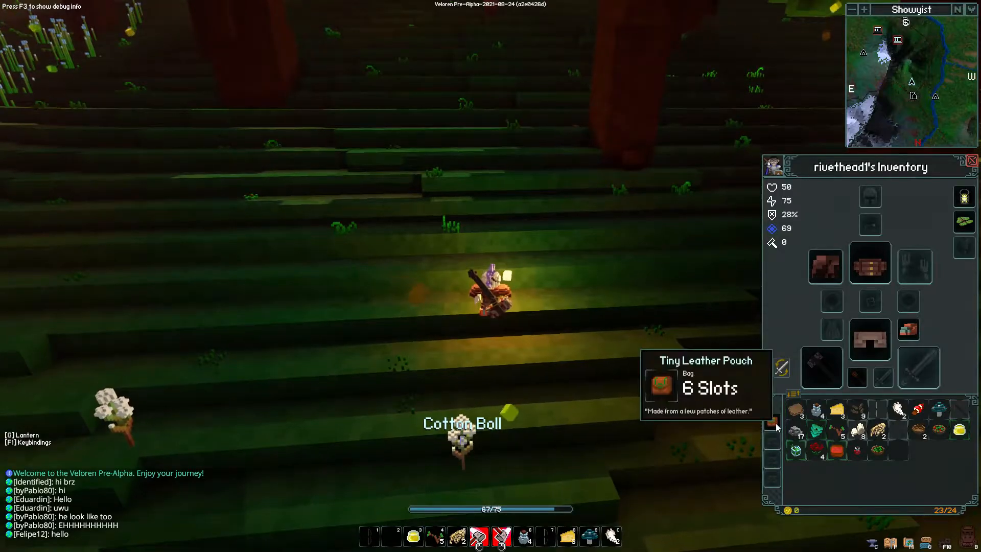
pyautogui.moveTo(817, 451)
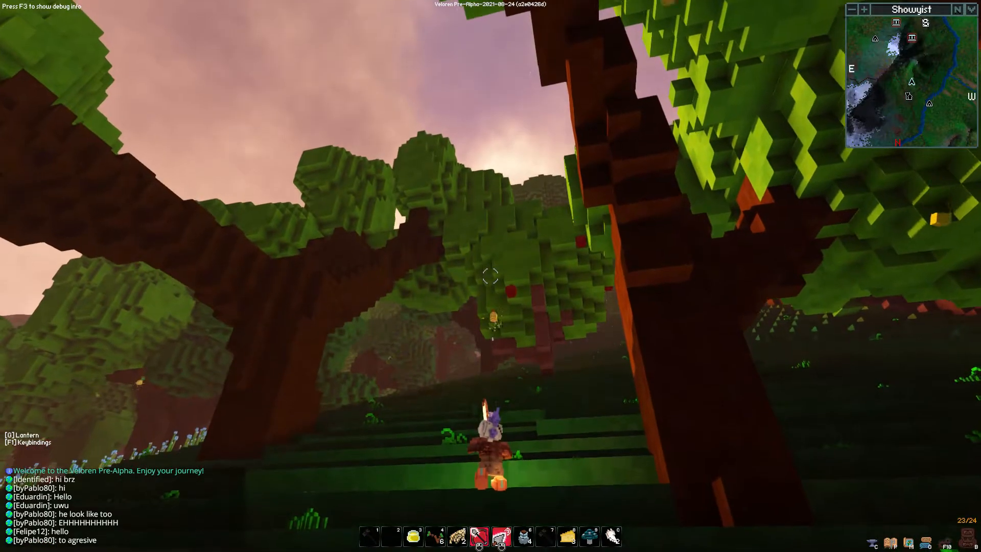
pyautogui.moveTo(491, 276)
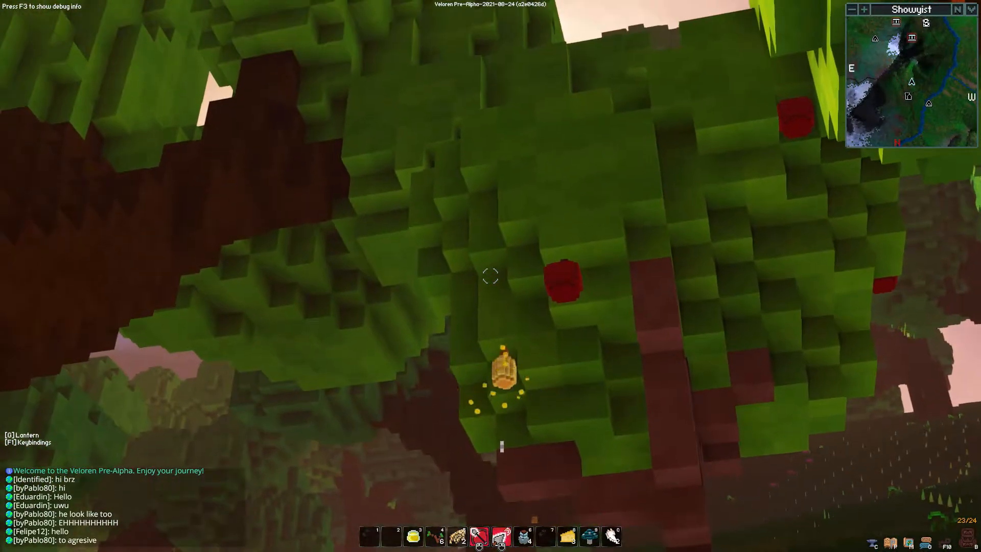
pyautogui.moveTo(491, 275)
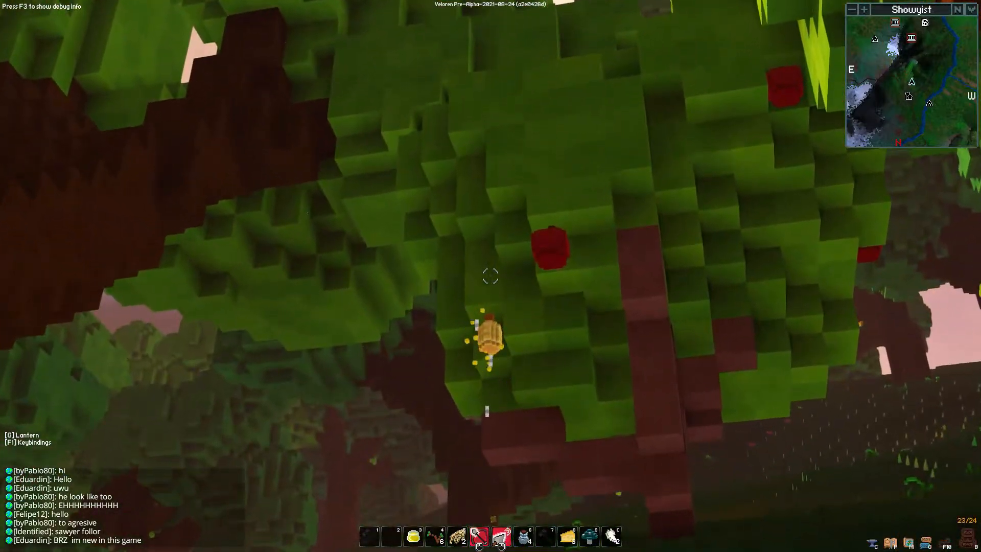
pyautogui.moveTo(490, 276)
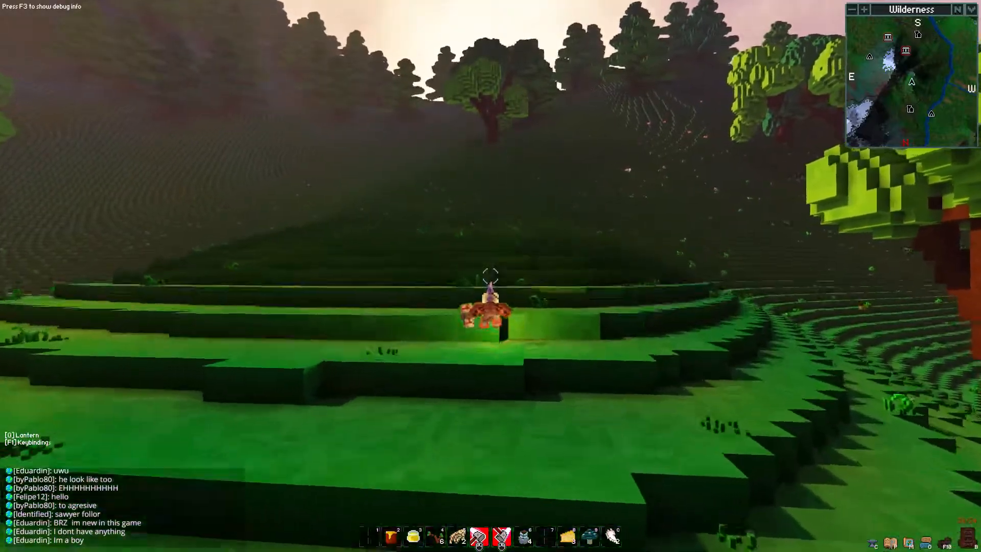
pyautogui.moveTo(490, 276)
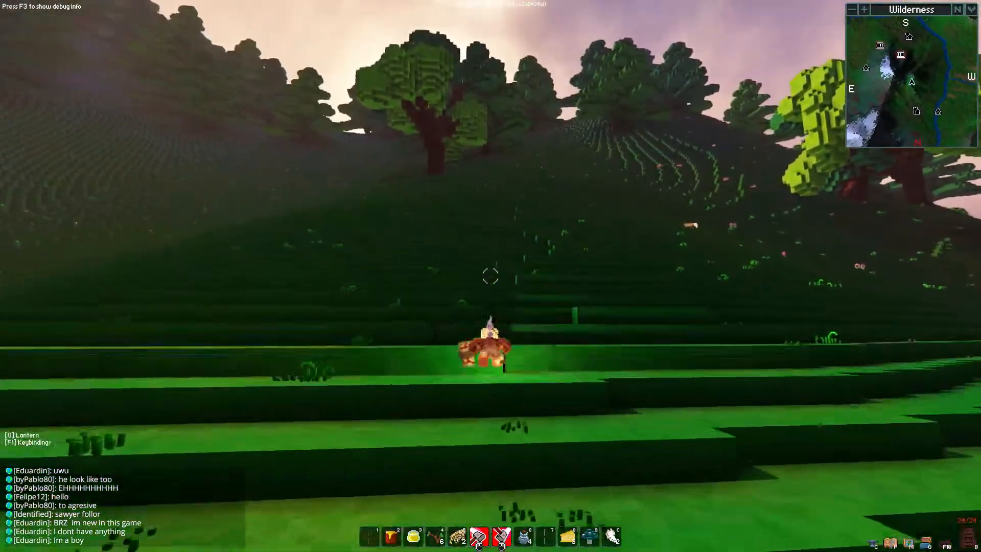
pyautogui.moveTo(490, 276)
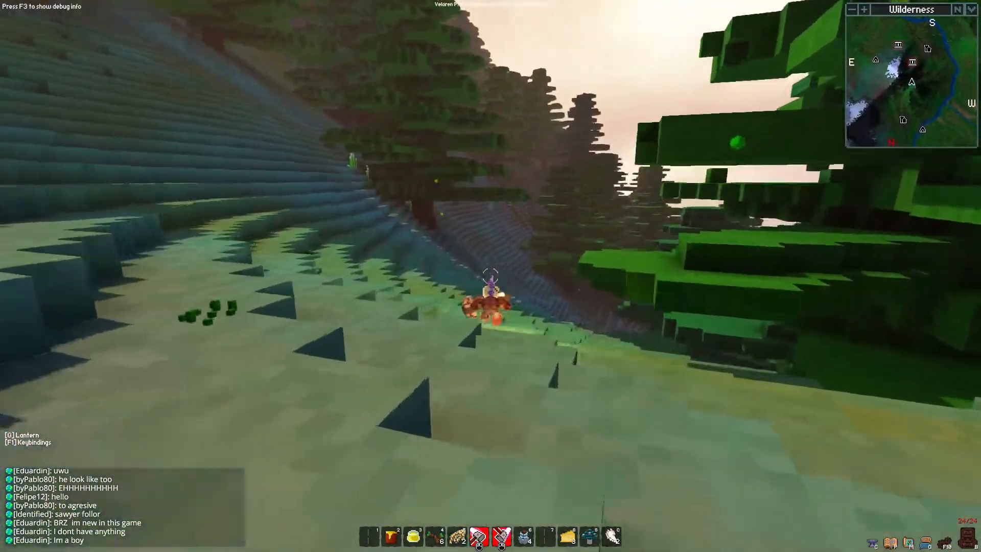
pyautogui.moveTo(491, 276)
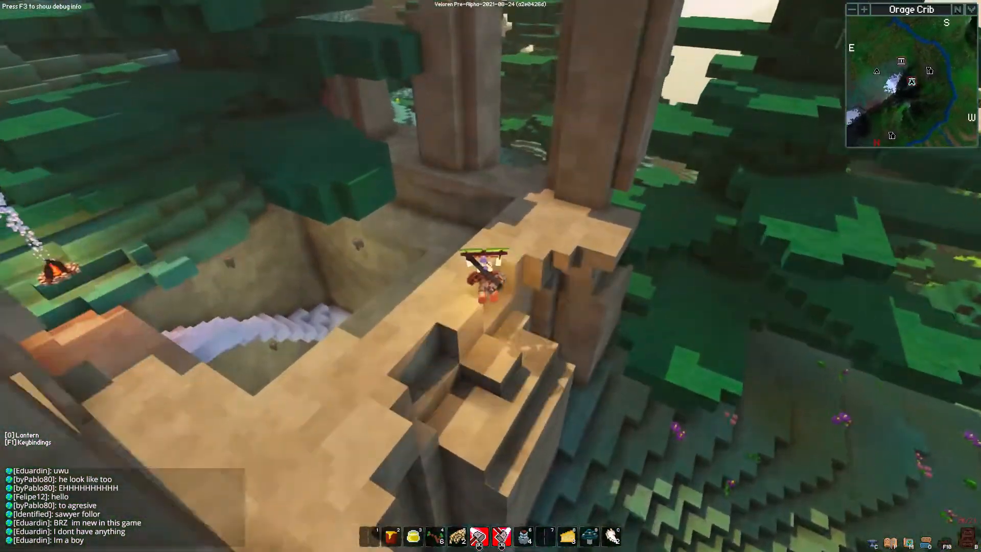
pyautogui.moveTo(491, 276)
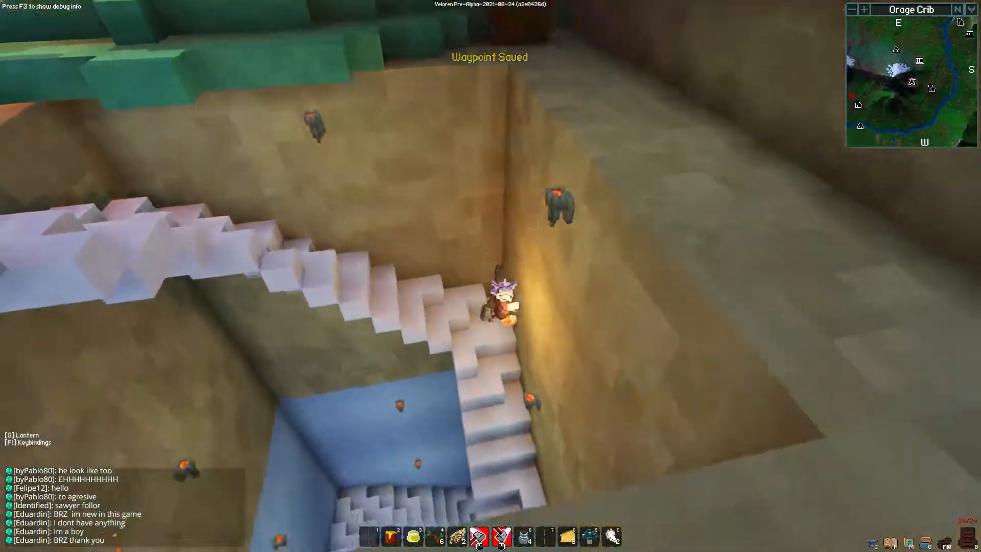
# Open the map while descending the Orage Crib stairway after saving the waypoint
pyautogui.press('m')
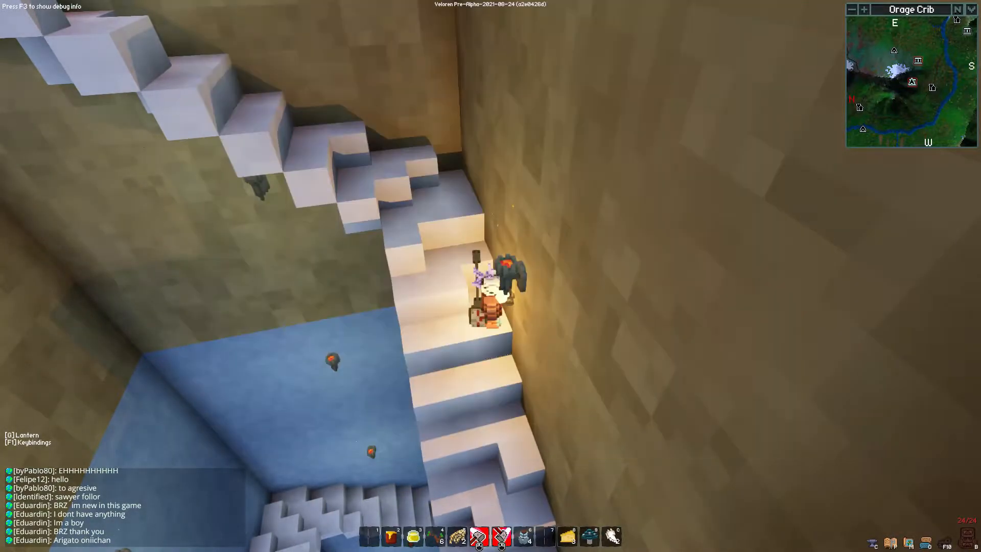
pyautogui.press('m')
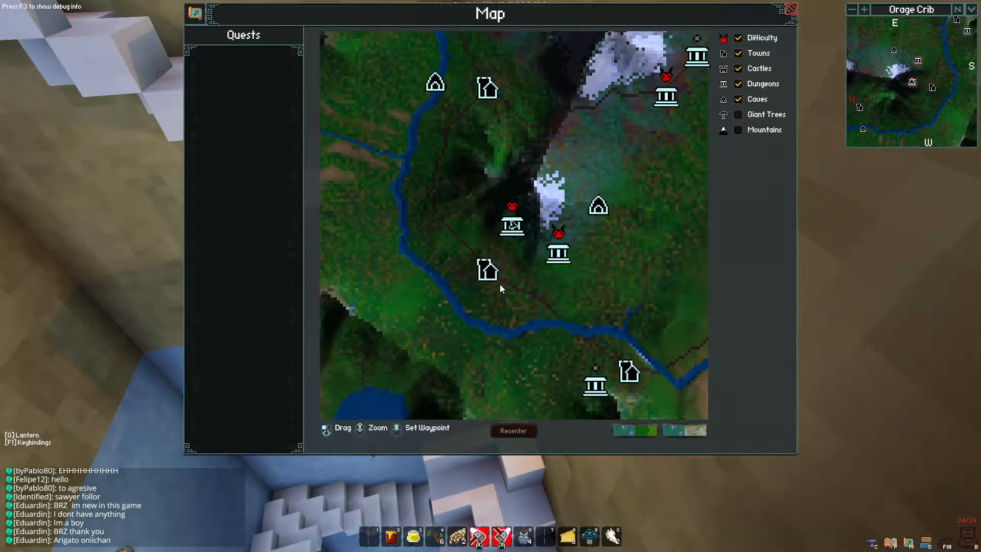
pyautogui.moveTo(487, 270)
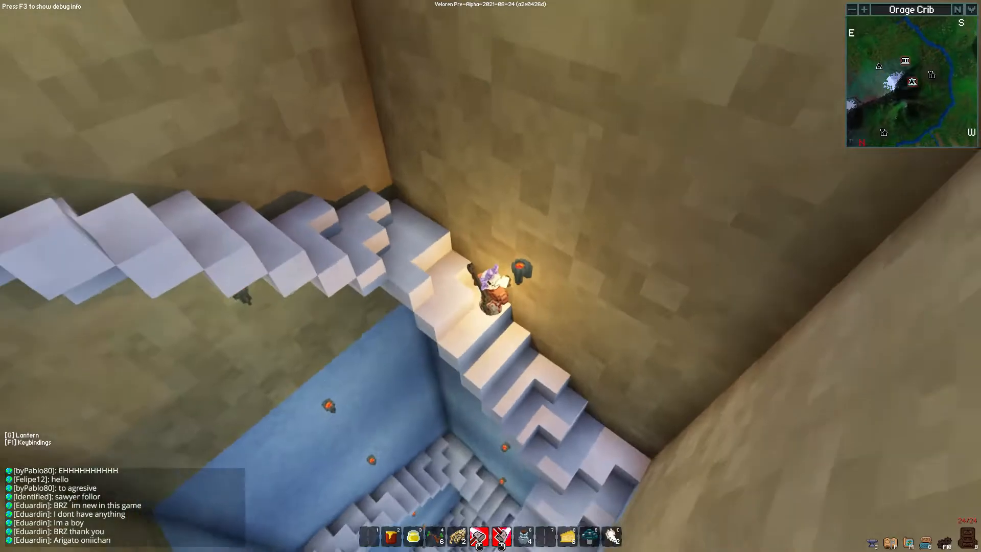
pyautogui.press('m')
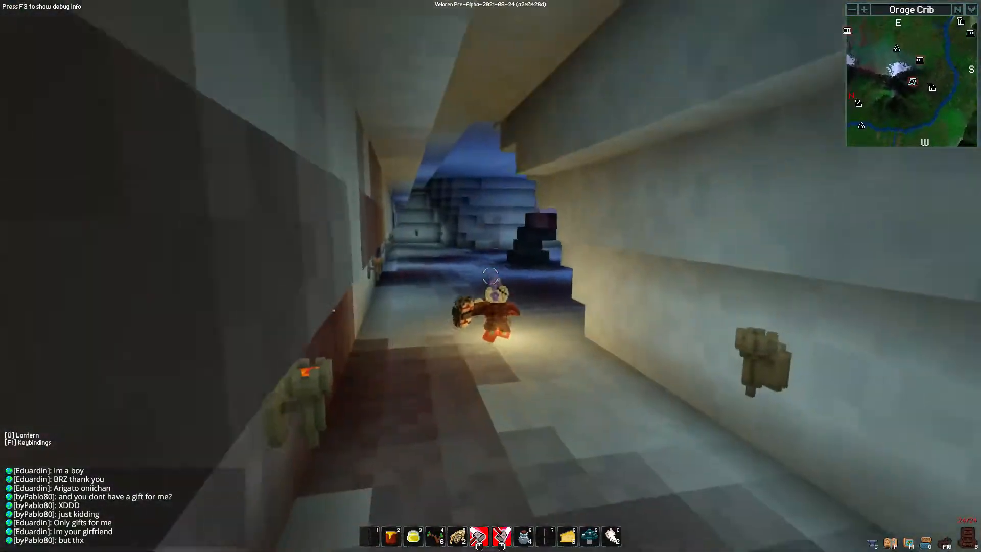
pyautogui.moveTo(490, 275)
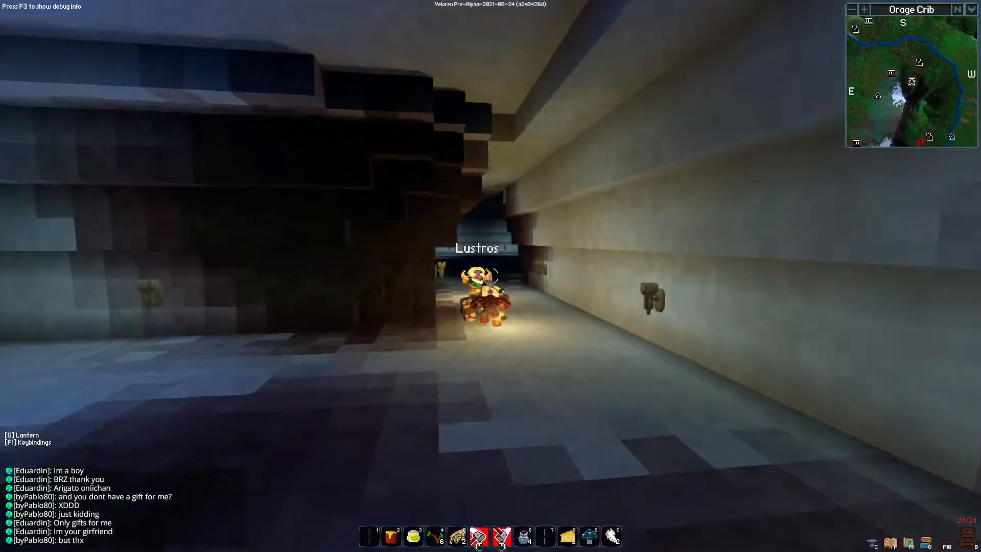
pyautogui.moveTo(490, 276)
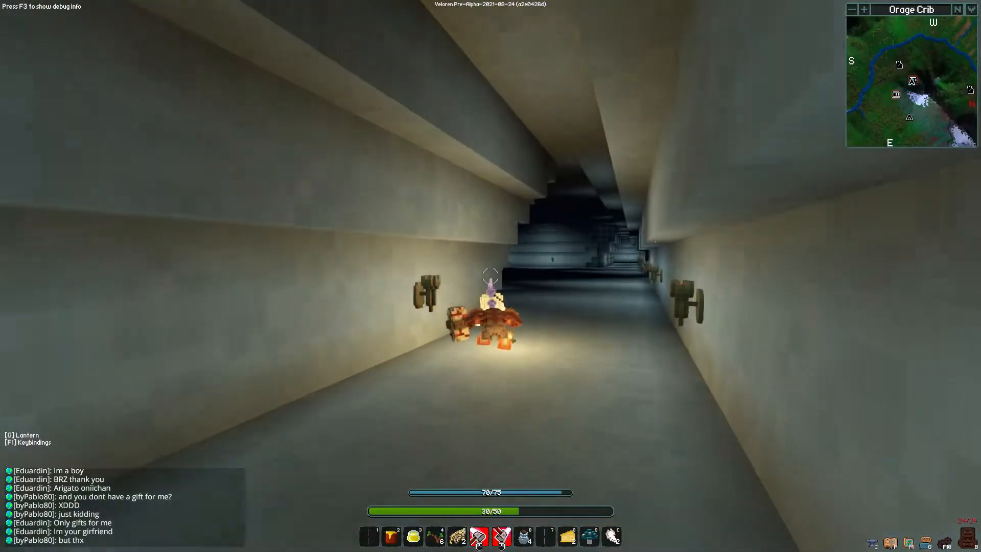
pyautogui.moveTo(490, 276)
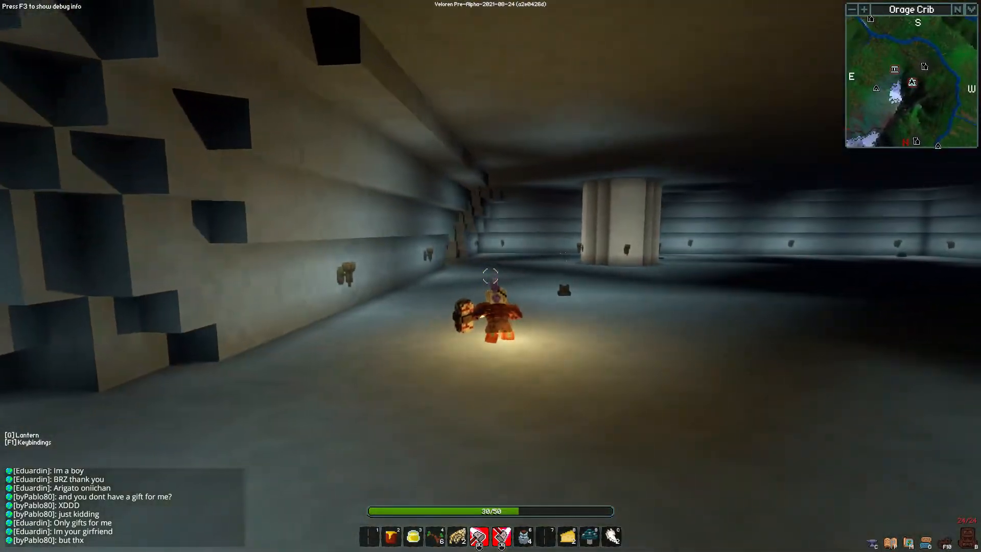
pyautogui.moveTo(491, 276)
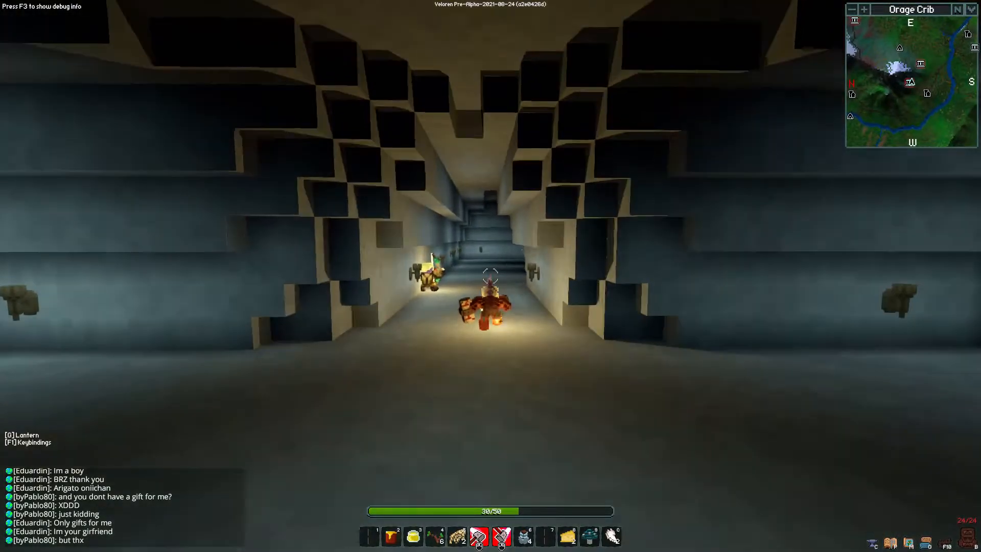
pyautogui.moveTo(491, 276)
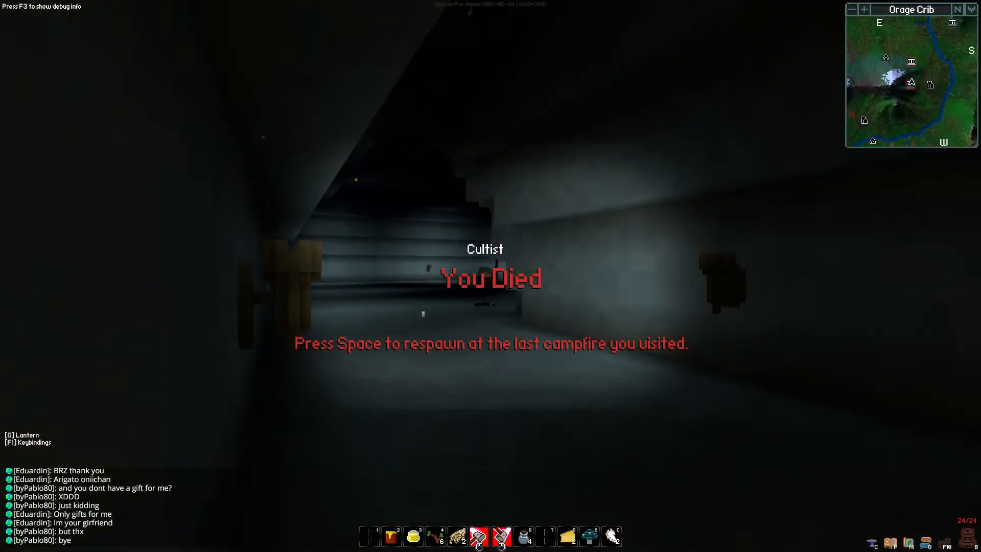
# Respawn from the 'You Died' screen after the cultist kill, returning near Orage Crib
pyautogui.press('space')
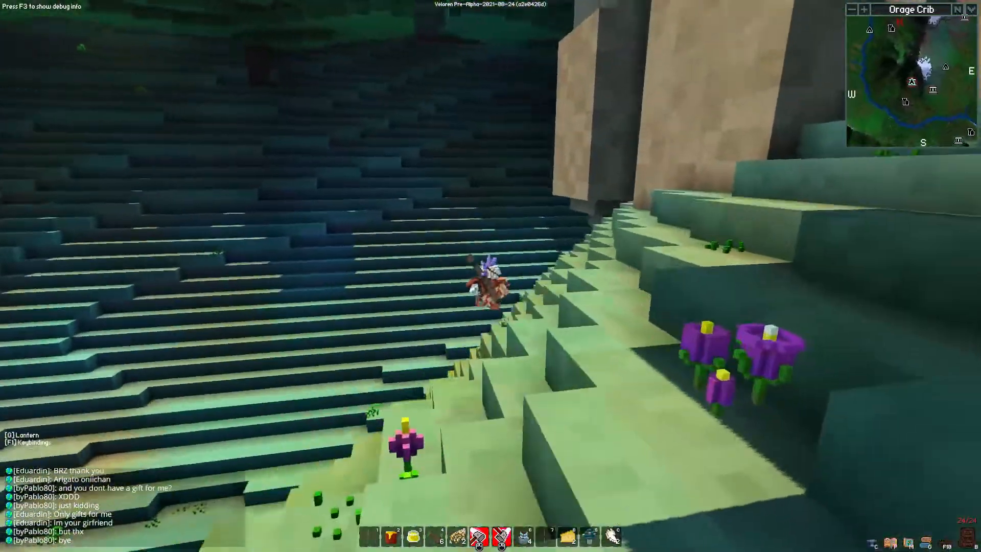
pyautogui.moveTo(491, 275)
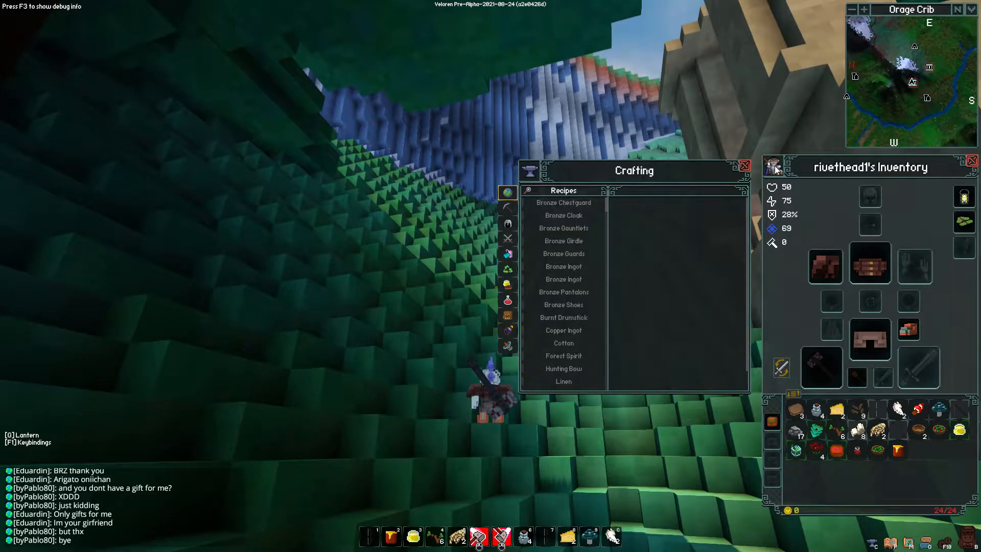
pyautogui.moveTo(782, 369)
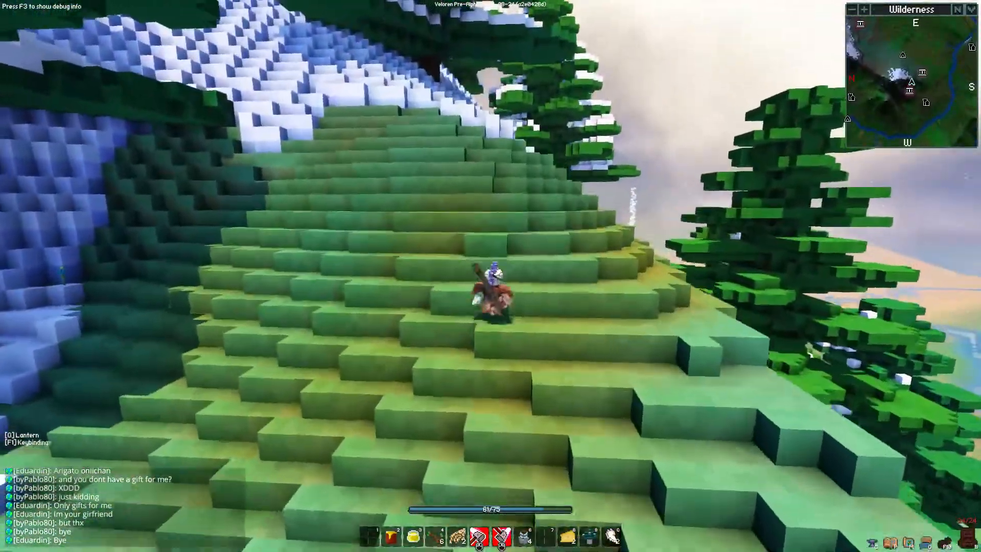
pyautogui.moveTo(490, 282)
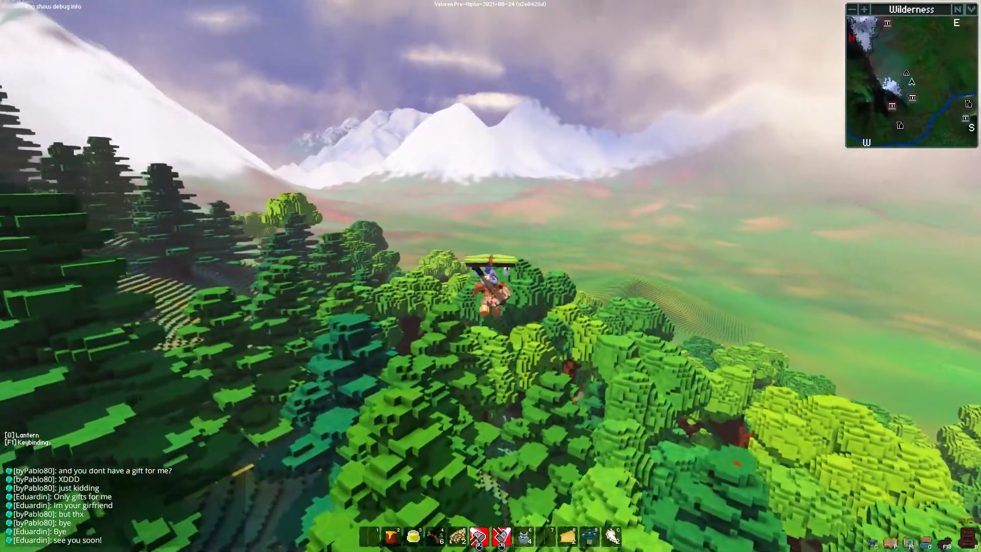
pyautogui.moveTo(491, 276)
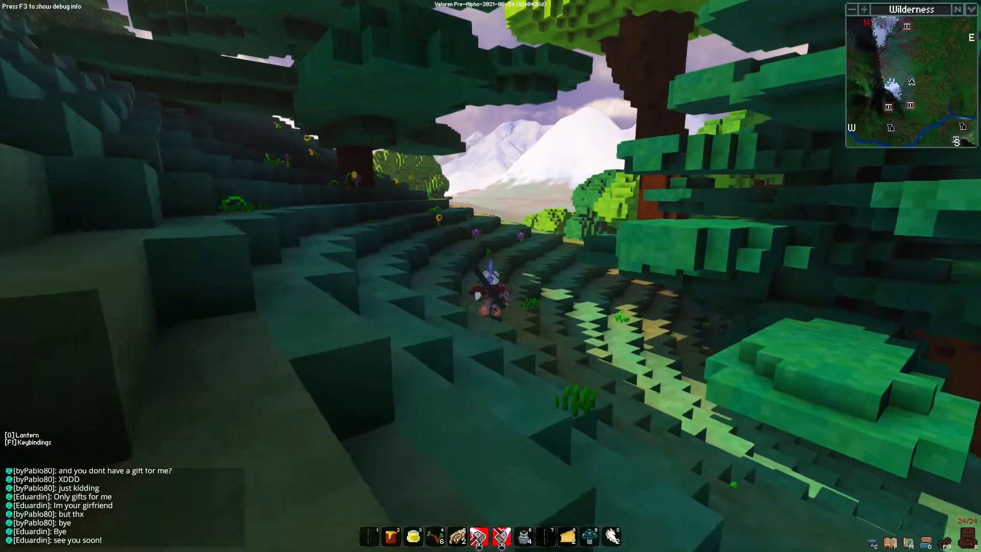
pyautogui.moveTo(490, 276)
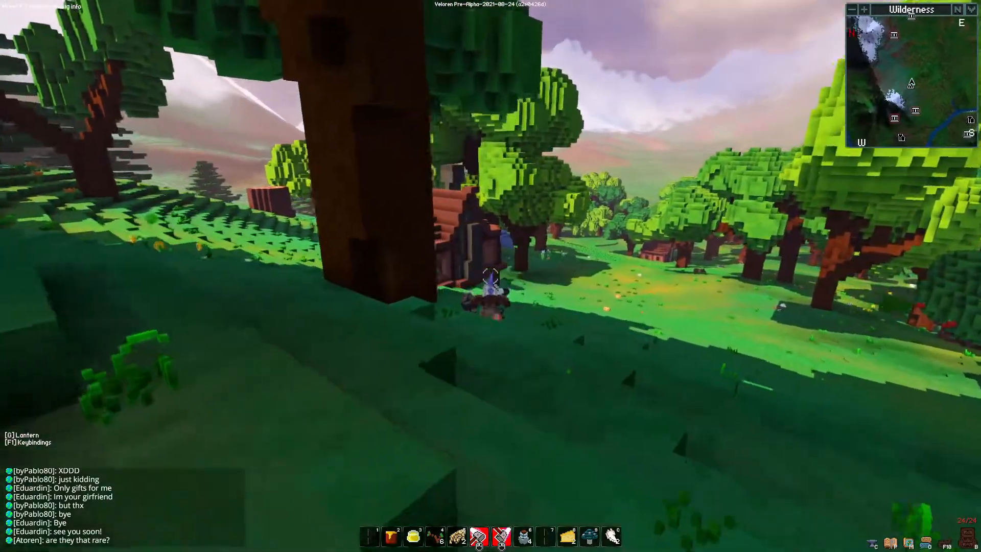
pyautogui.moveTo(490, 276)
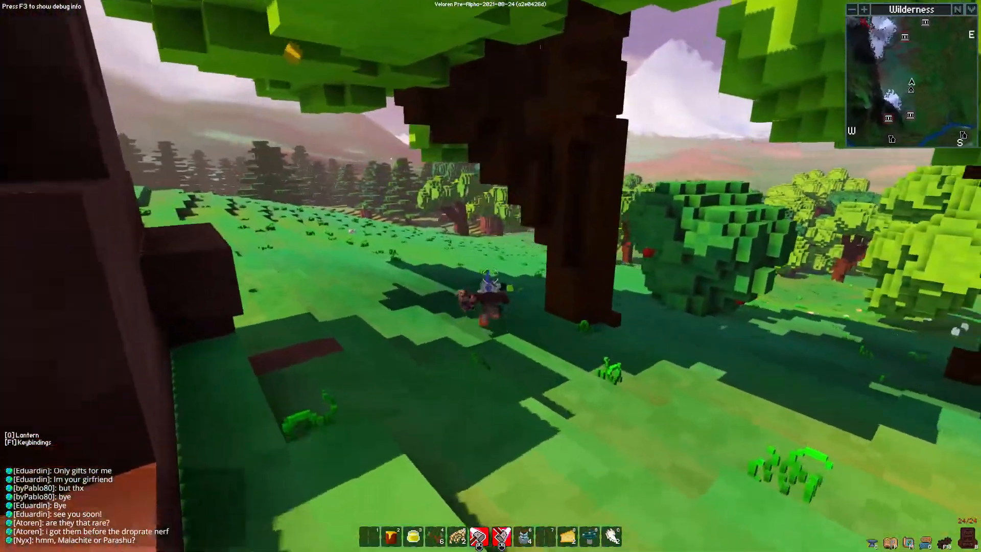
pyautogui.moveTo(490, 276)
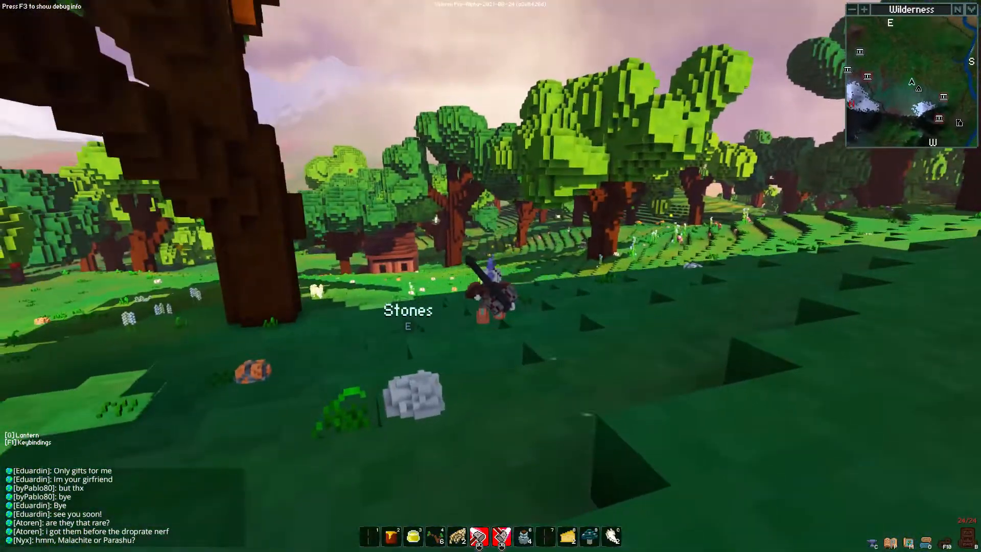
pyautogui.moveTo(490, 276)
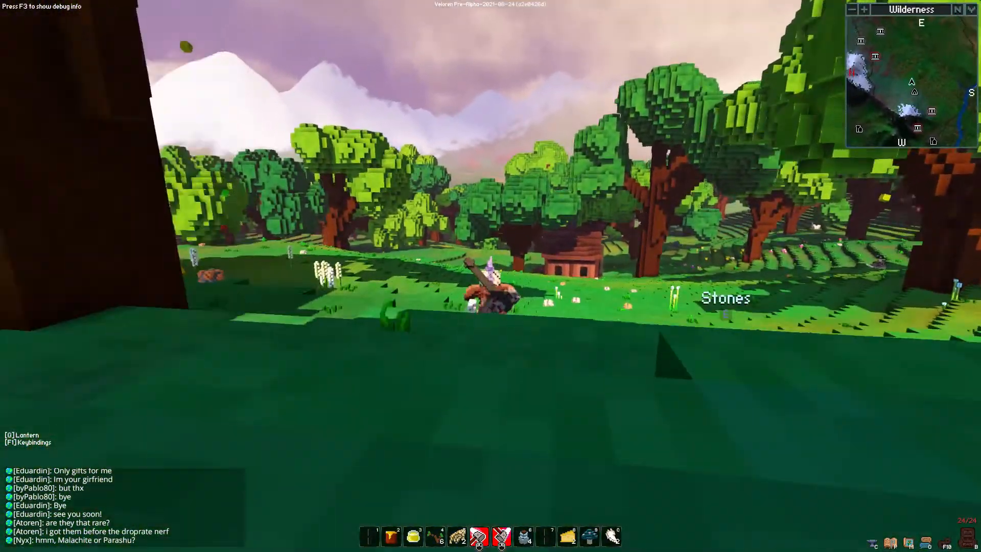
pyautogui.moveTo(491, 276)
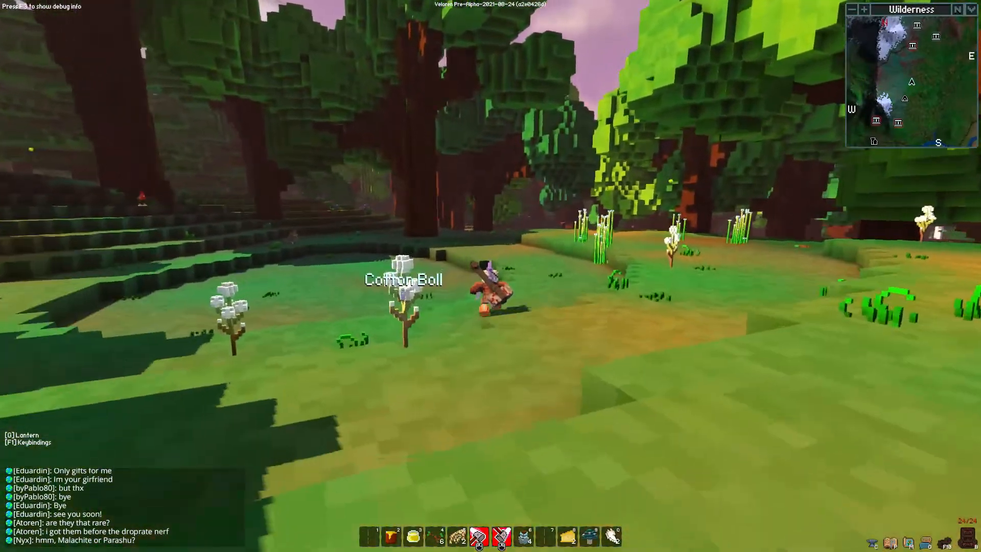
pyautogui.moveTo(490, 276)
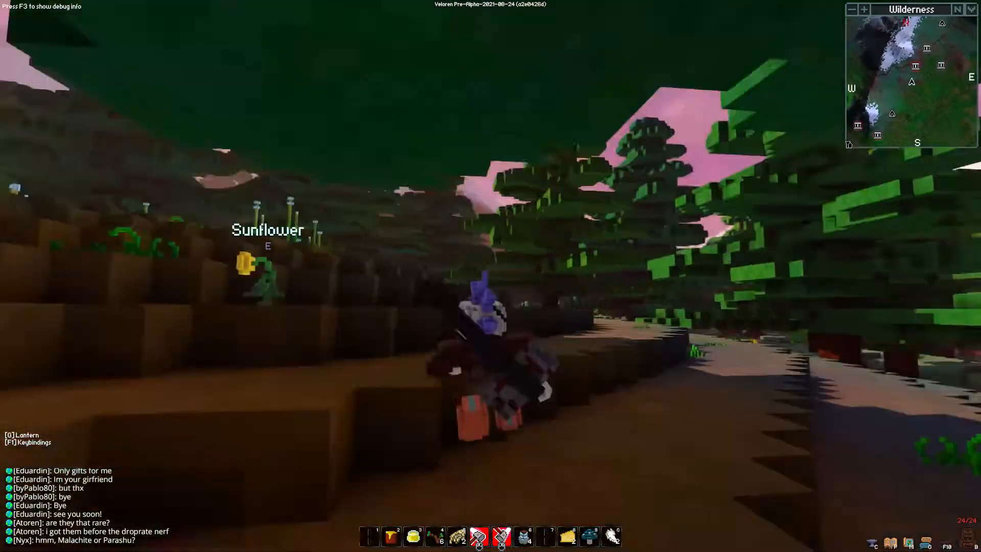
pyautogui.moveTo(491, 276)
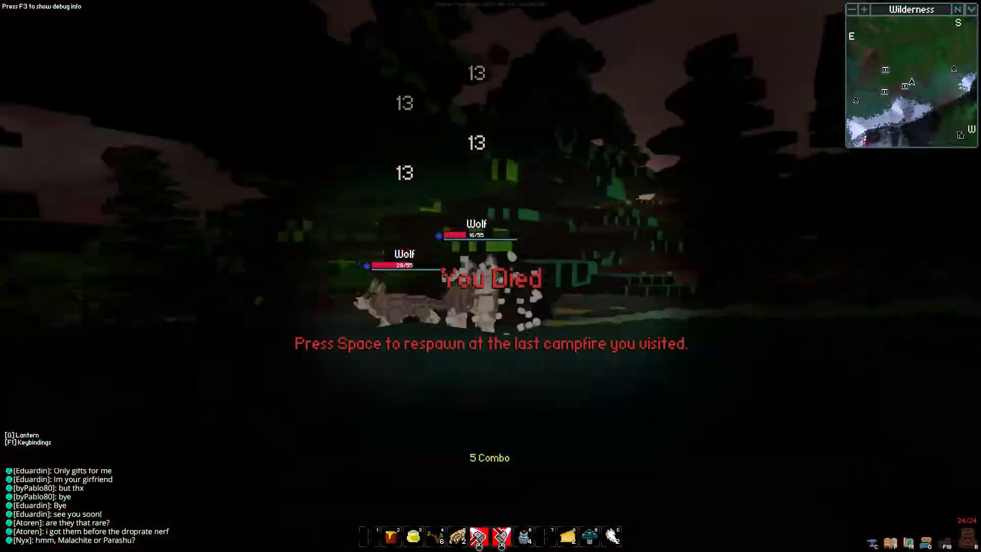
# Respawn at the last campfire and climb to a new snowy-ridge waypoint
pyautogui.press('space')
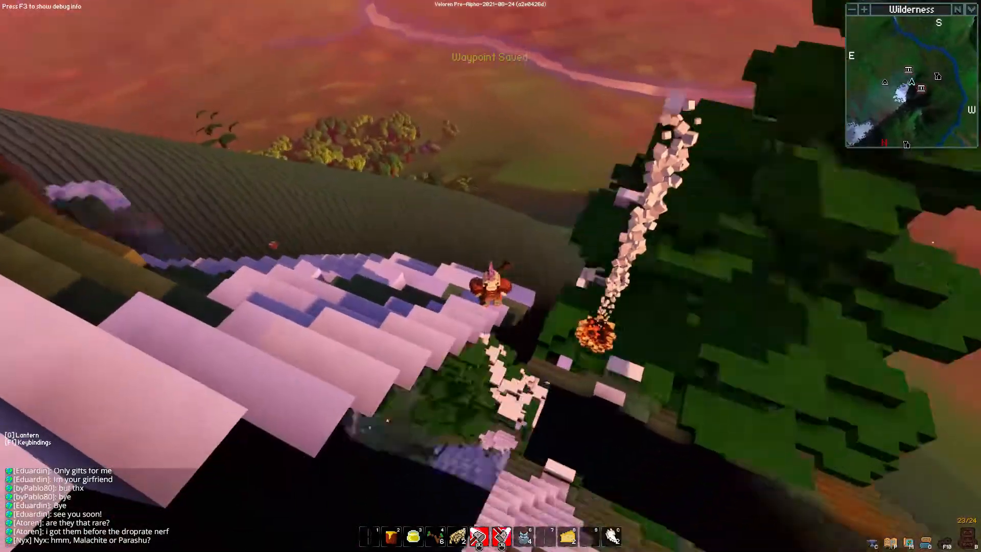
pyautogui.moveTo(490, 276)
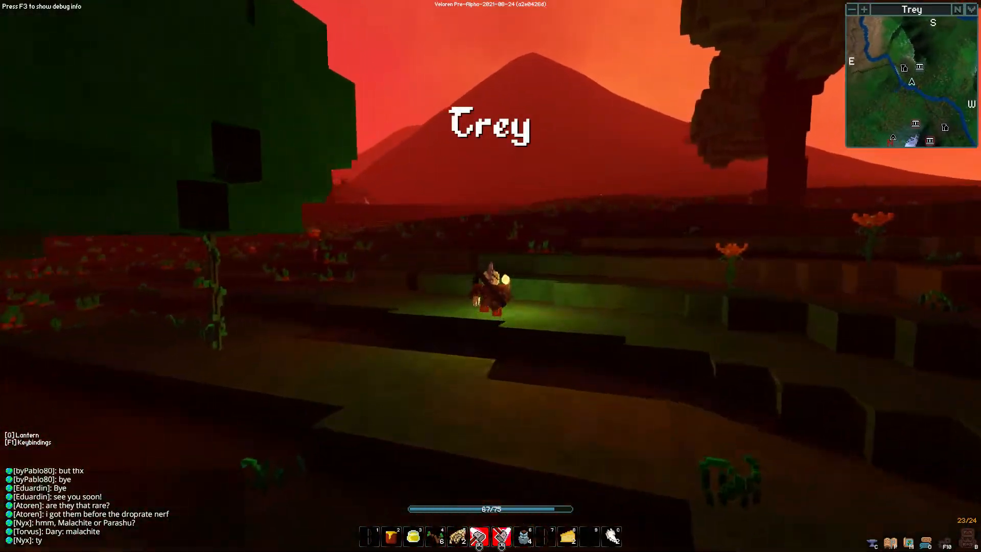
pyautogui.moveTo(491, 276)
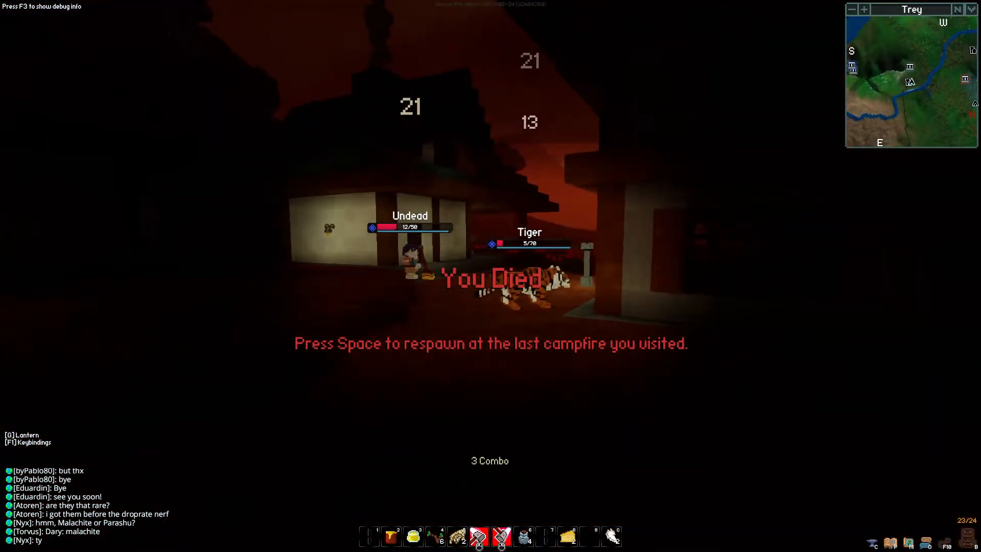
# Respawn and arrive among Ingeon's lantern posts and houses at dusk
pyautogui.press('space')
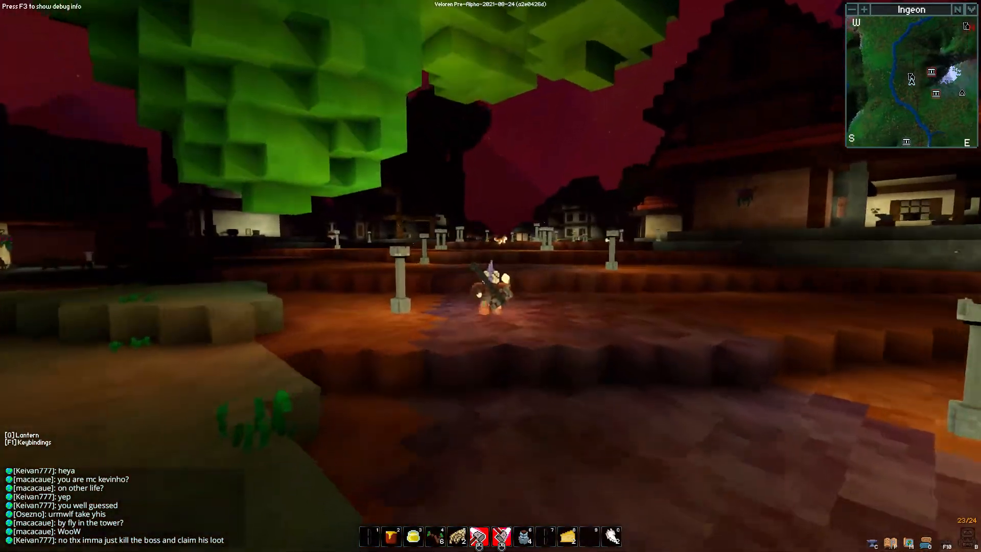
pyautogui.moveTo(491, 276)
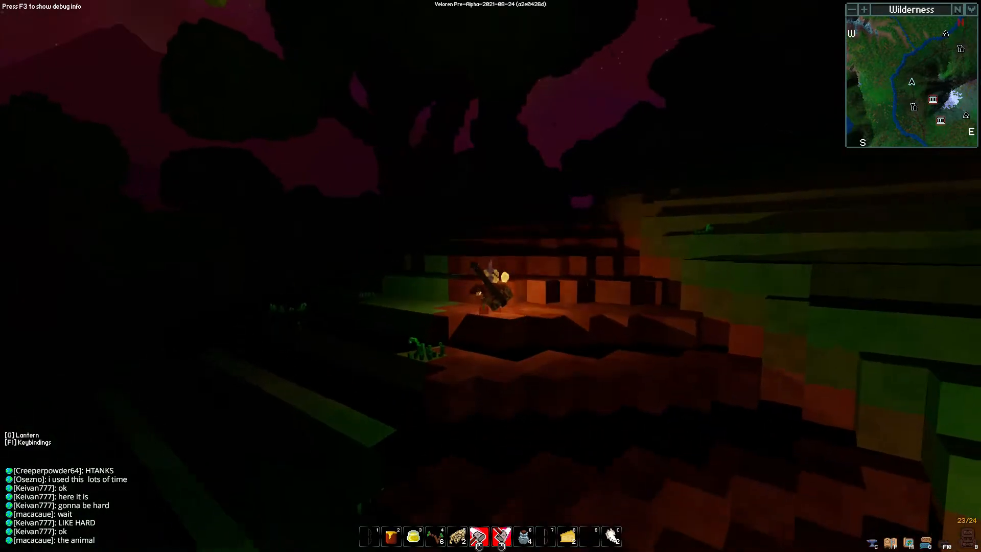
pyautogui.moveTo(491, 282)
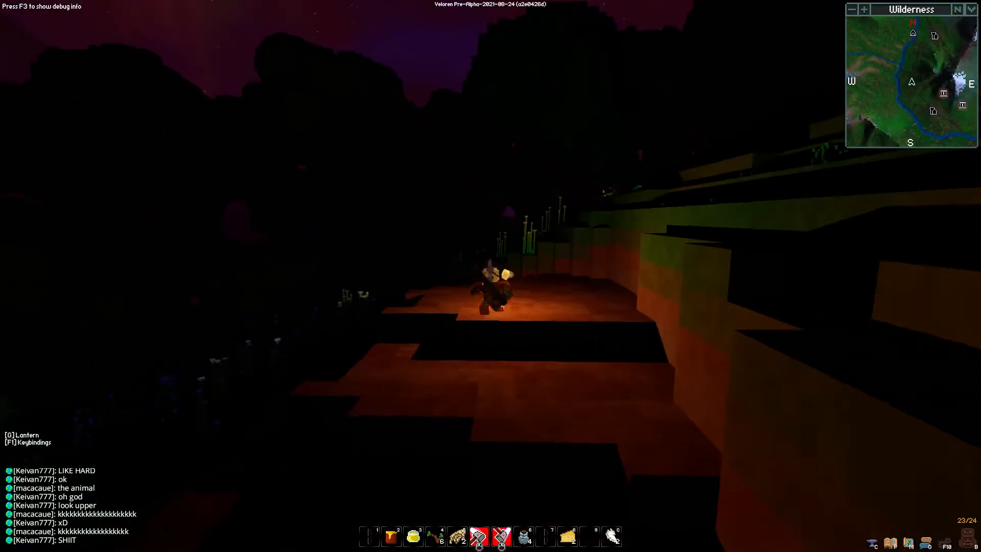
pyautogui.moveTo(491, 282)
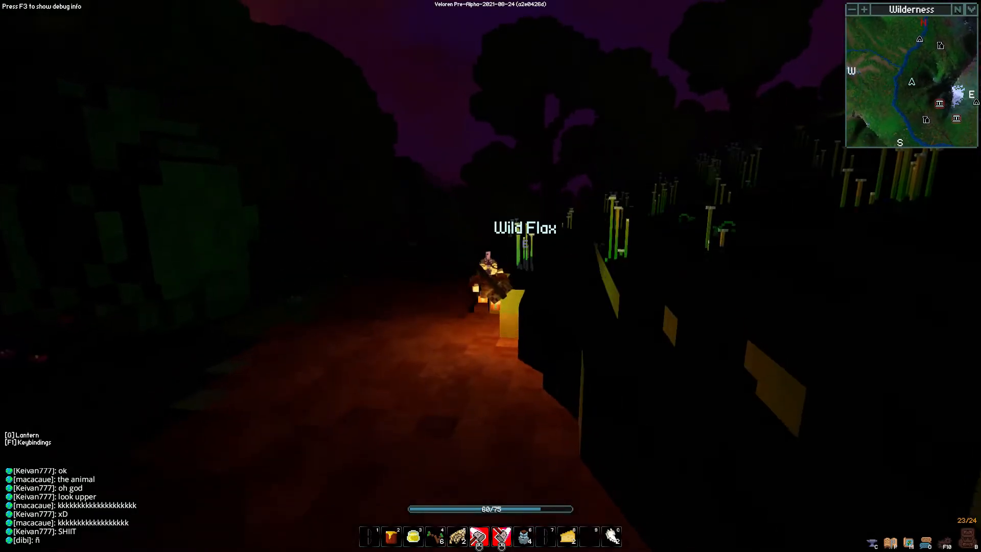
pyautogui.moveTo(490, 275)
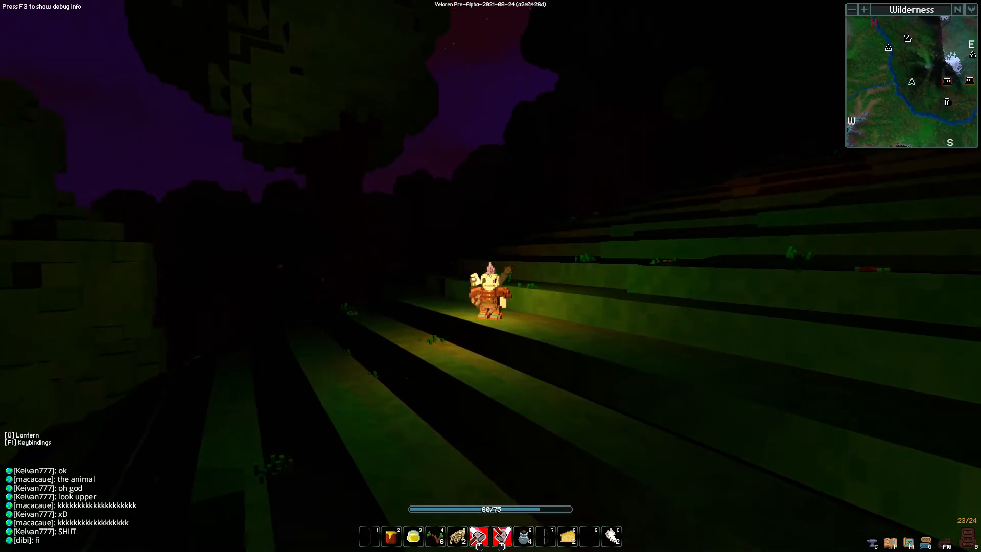
pyautogui.moveTo(490, 275)
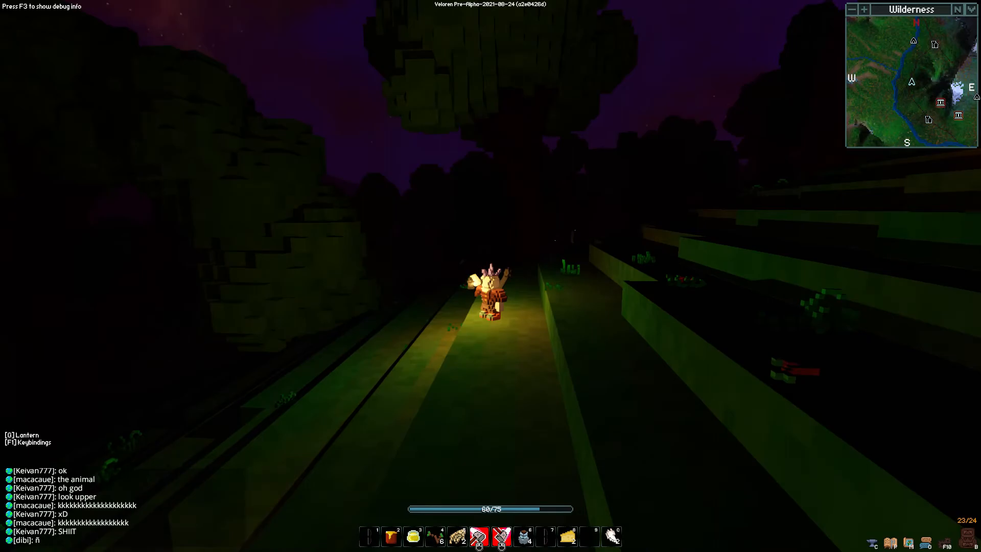